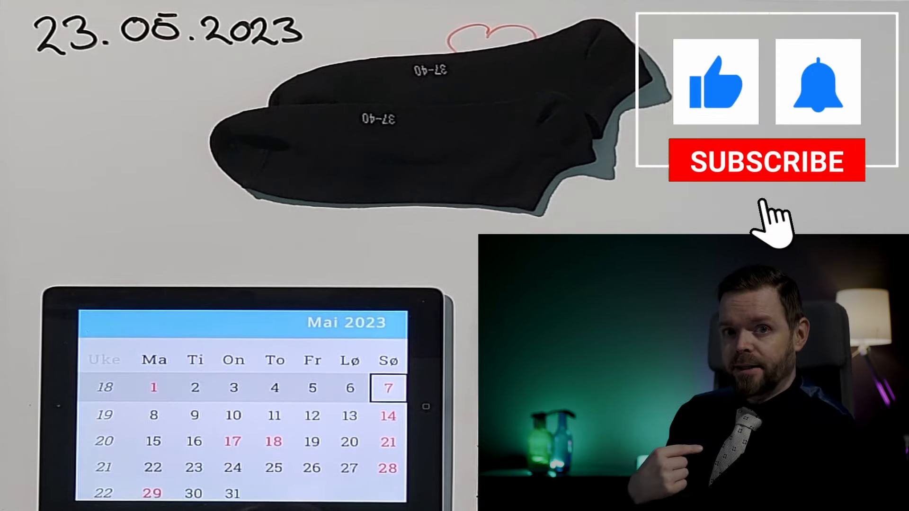
left_click(715, 83)
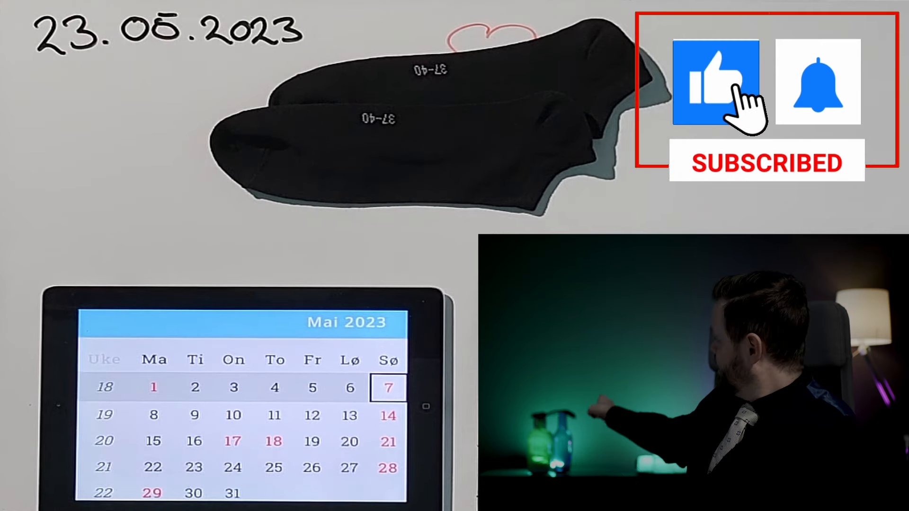
left_click(815, 82)
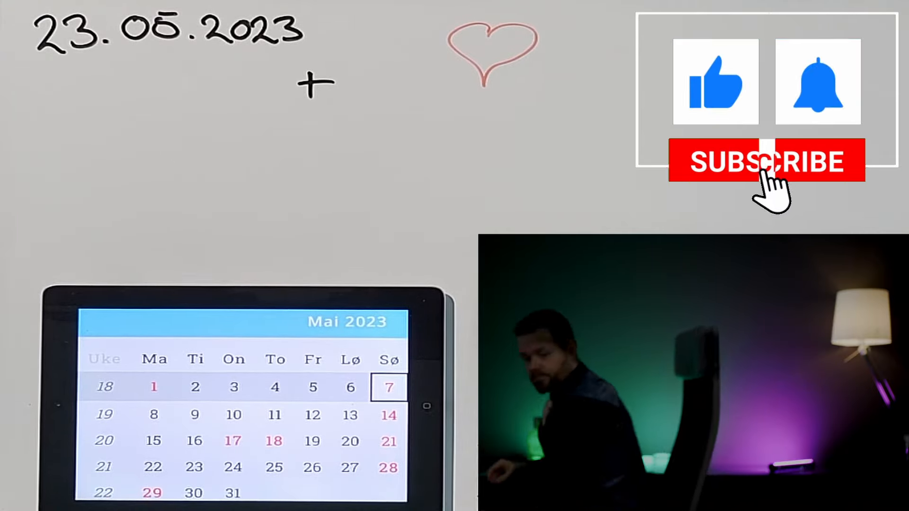
left_click(766, 161)
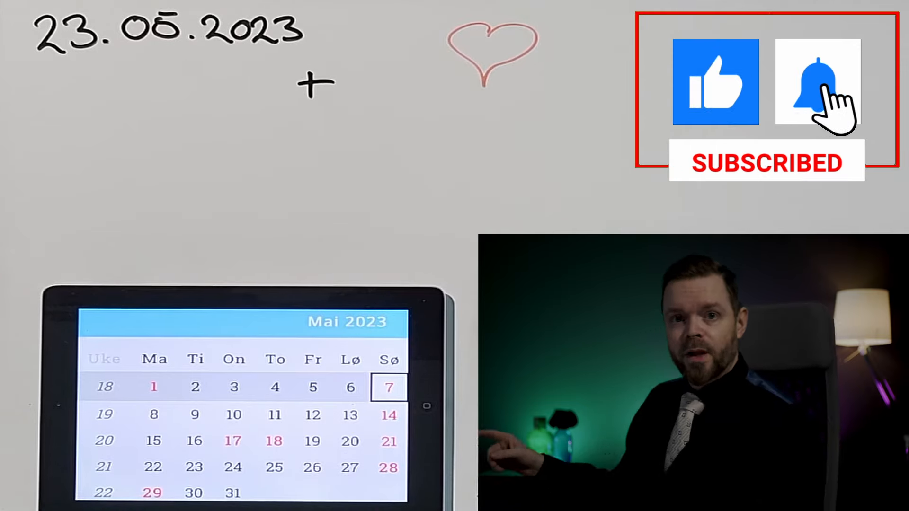
left_click(817, 81)
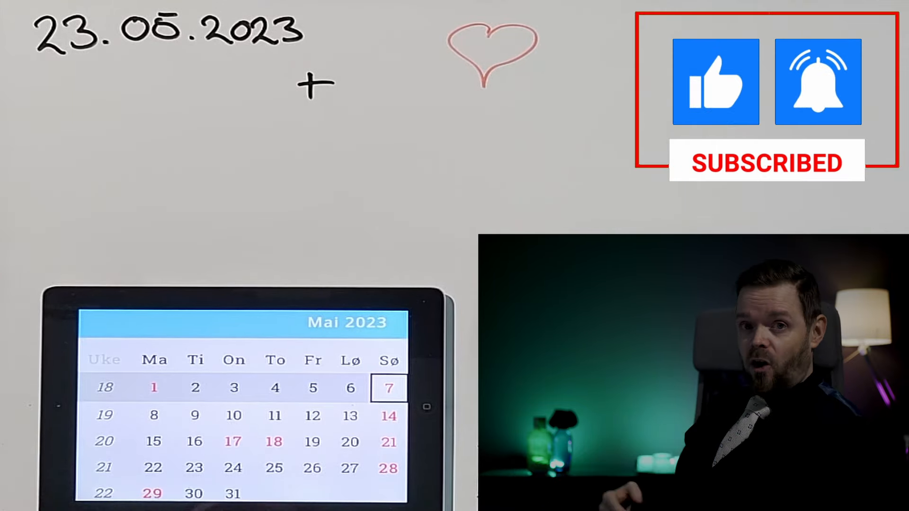